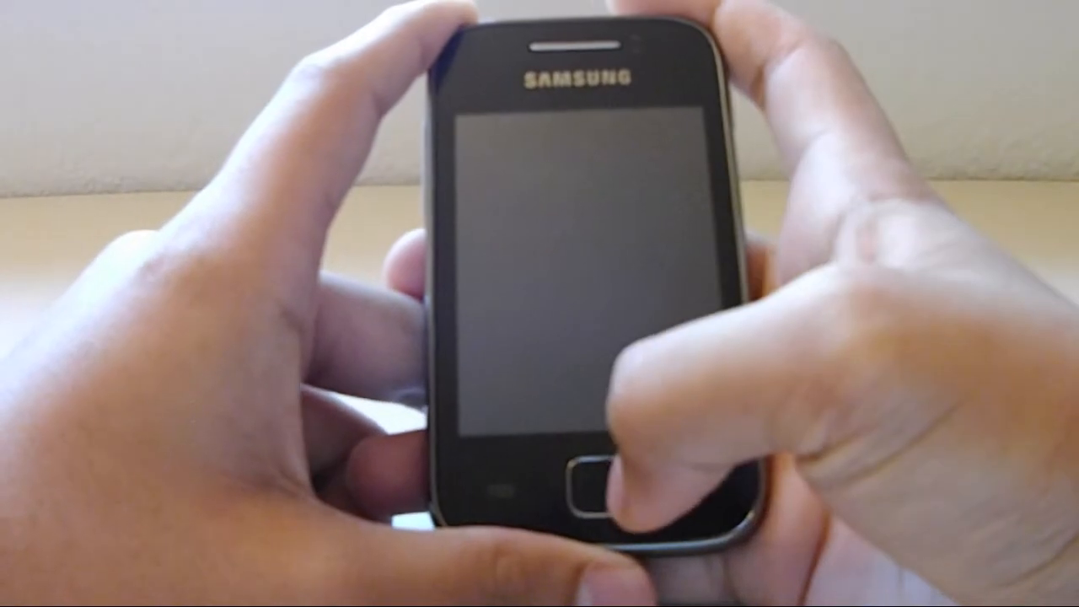
click(607, 485)
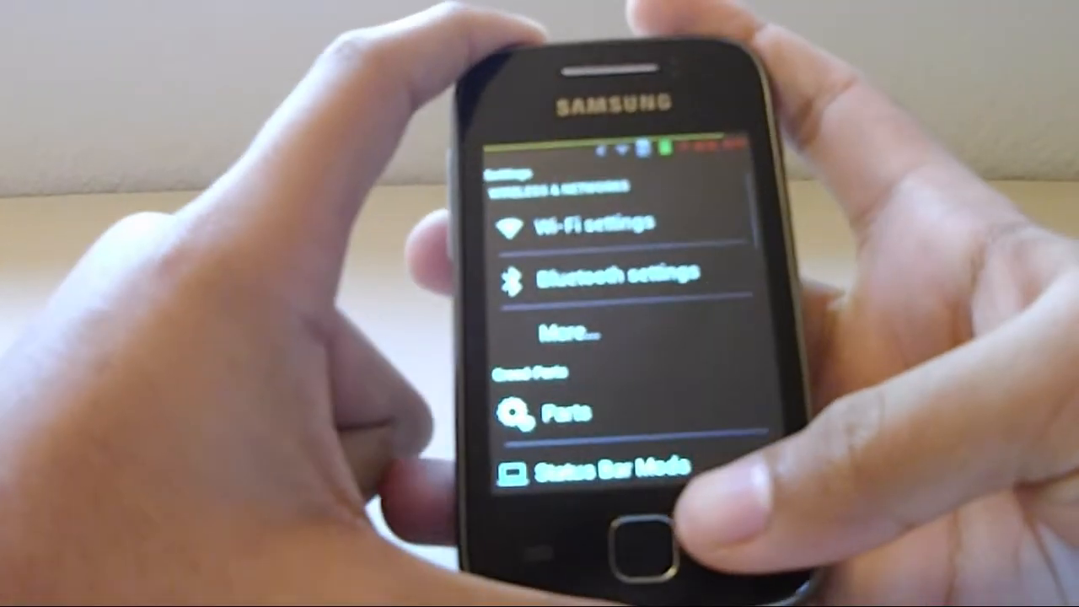
click(640, 546)
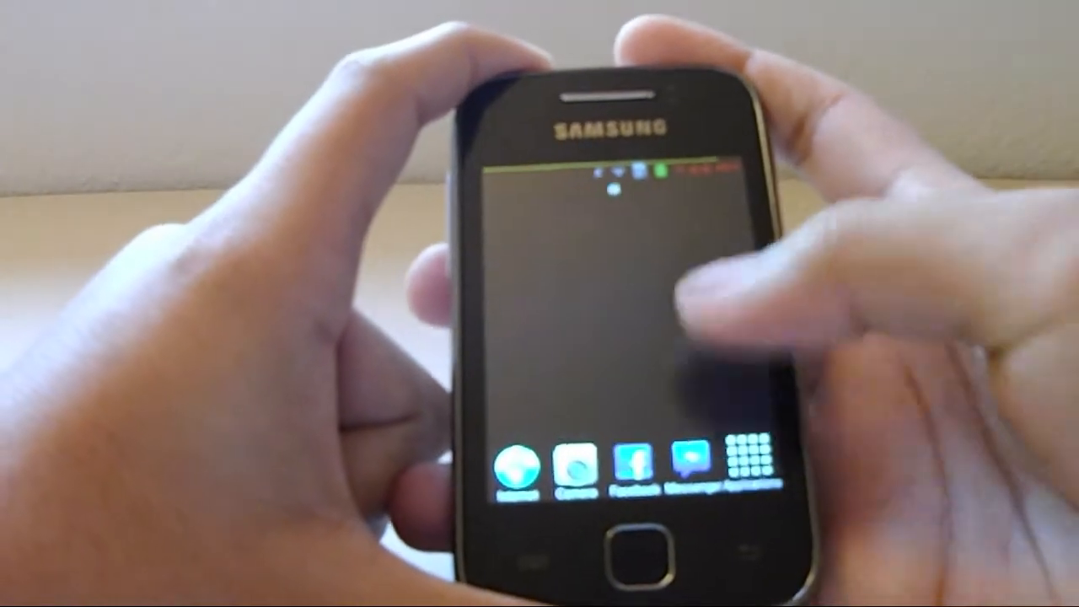